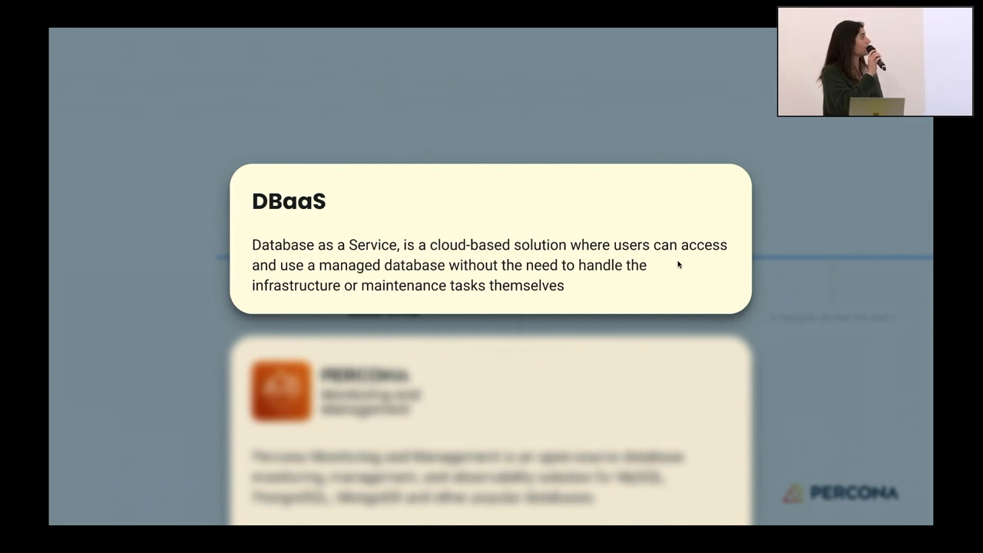
- Advance the Percona talk from the Everest demo to the four-takeaway Lessons learned timeline
{"action": "scroll", "scroll_direction": "down", "scroll_amount": 3}
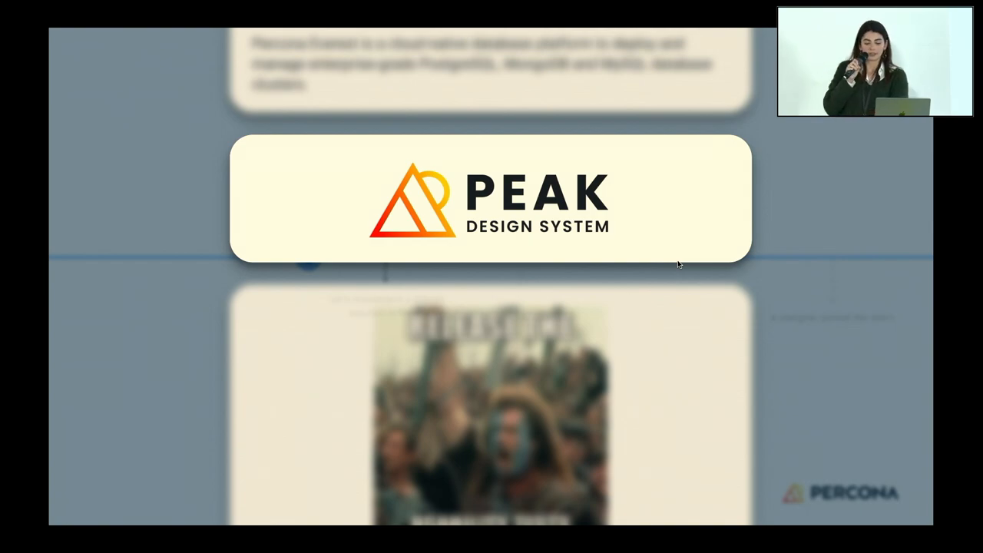
{"action": "scroll", "scroll_direction": "down", "scroll_amount": 3}
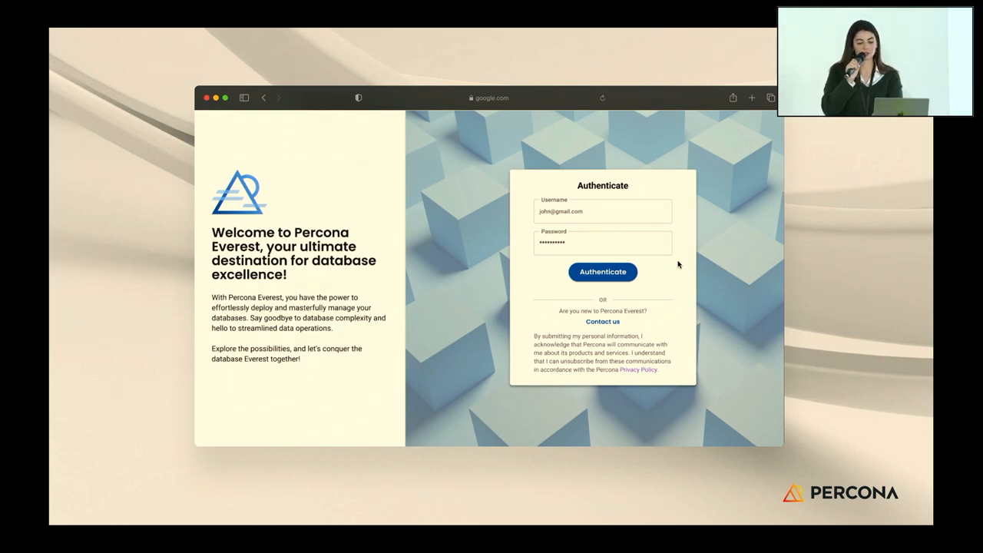
{"action": "left_click", "coordinate": [602, 271]}
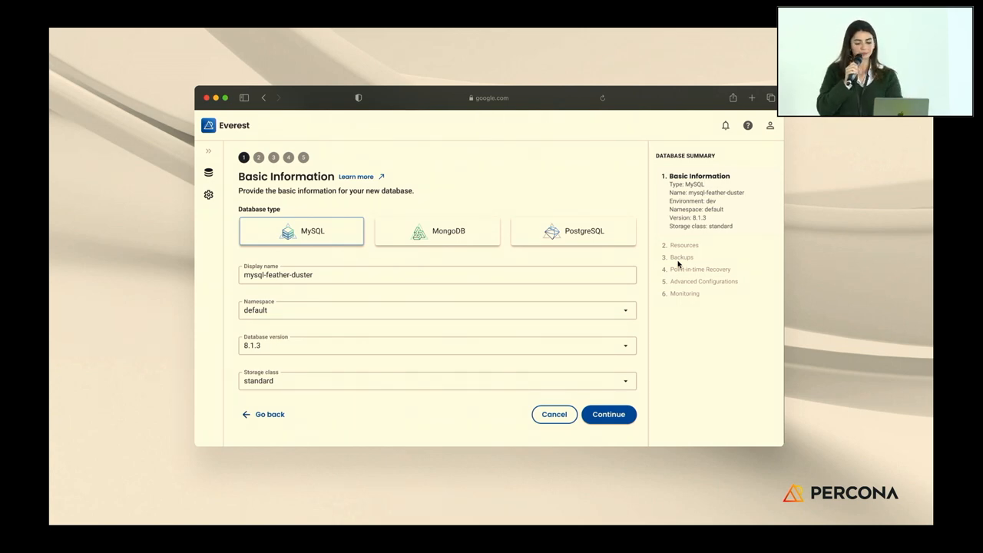
{"action": "left_click", "coordinate": [609, 414]}
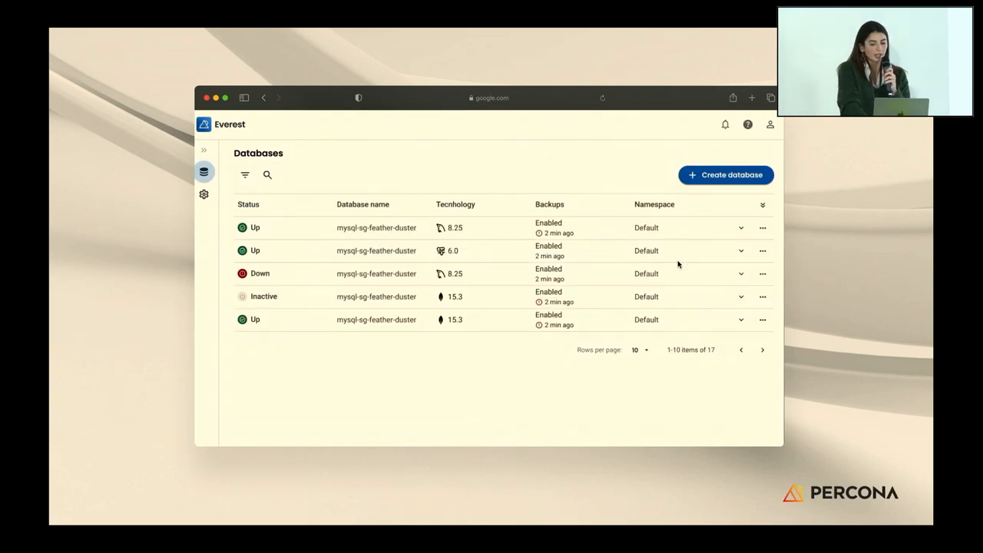
{"action": "key", "text": "right"}
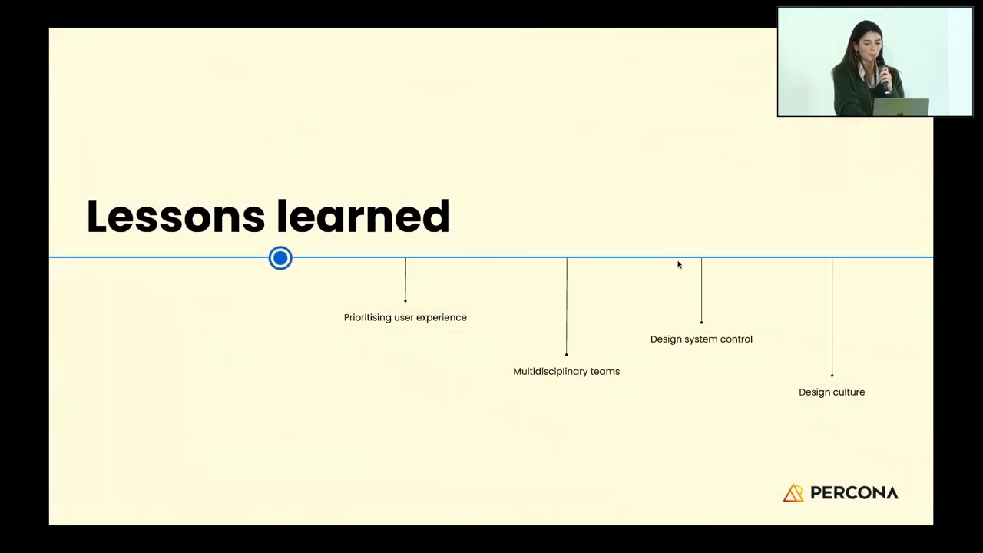